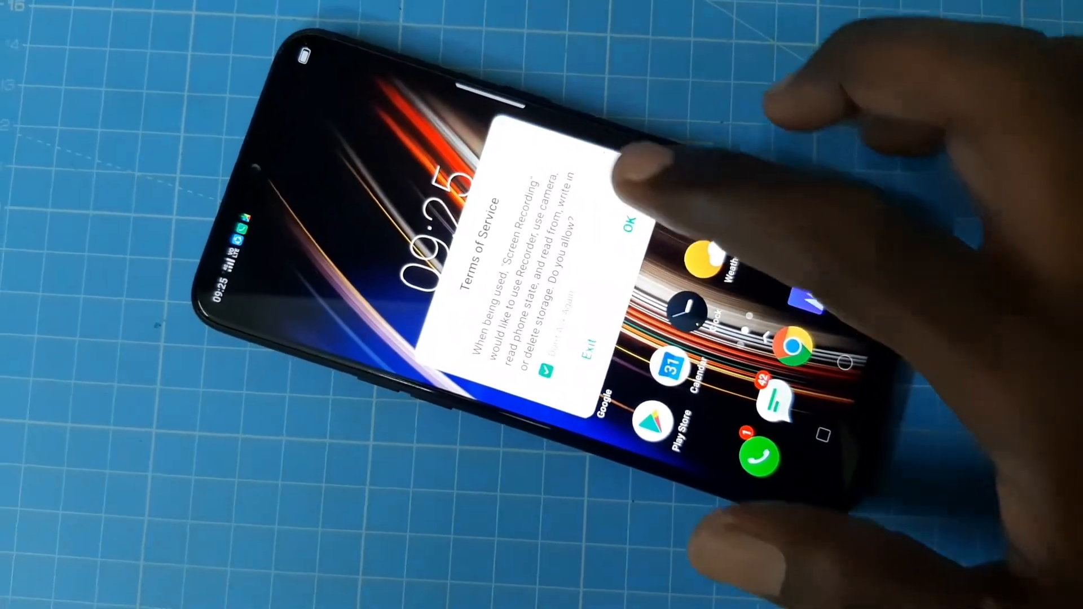
- Accept the Screen Recording Terms of Service permissions with OK
click(627, 228)
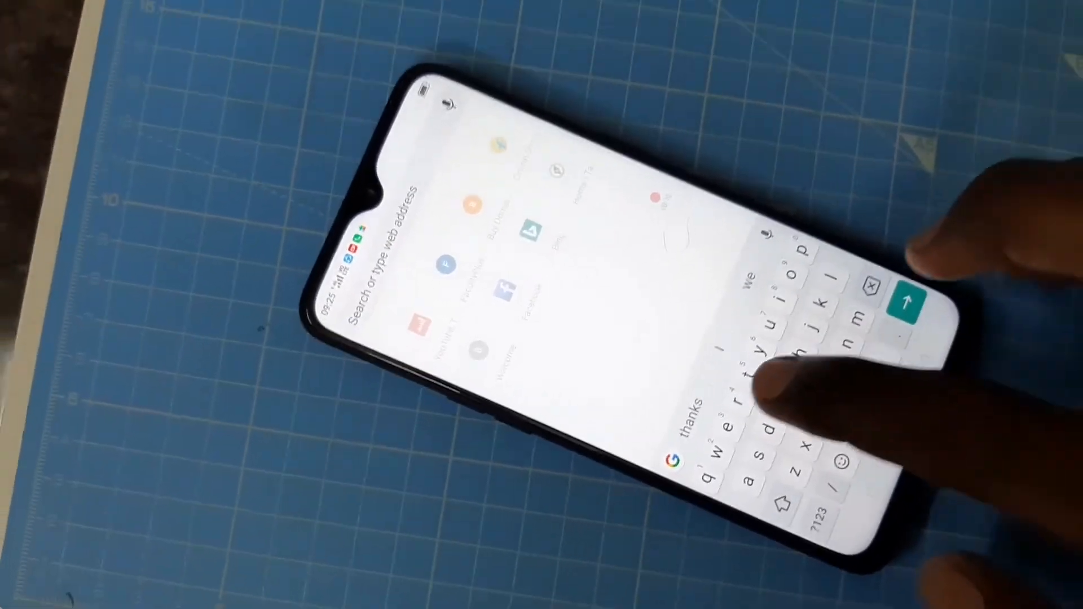
- Enter 'fav' in the browser's 'Search or type web address' bar
text(fav)
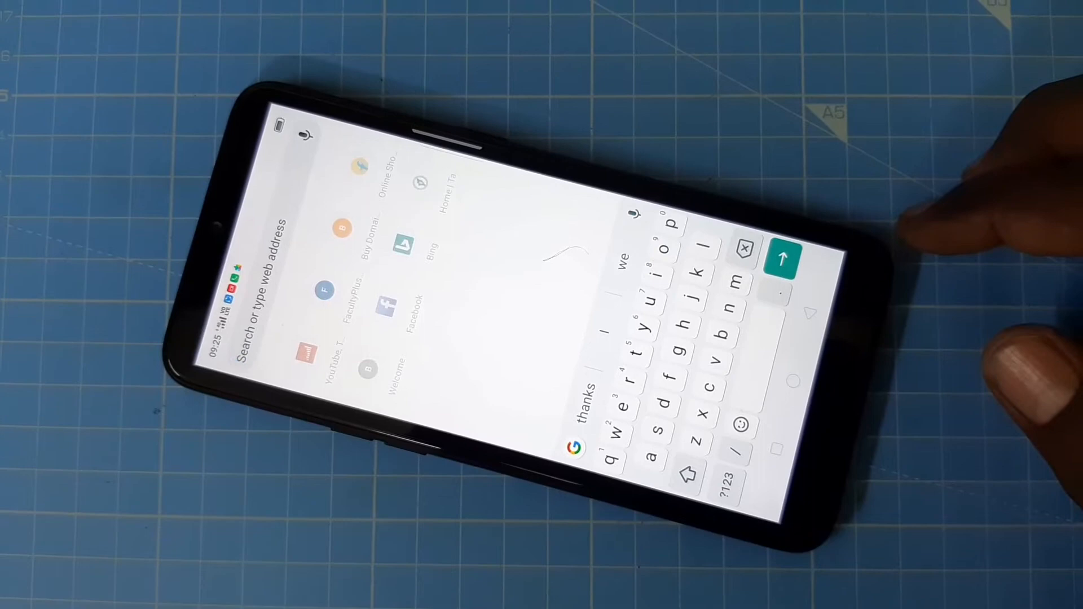
- Type 'facultyplus.com' in the address bar, then change it to 'favi'
text(facultyplus.com)
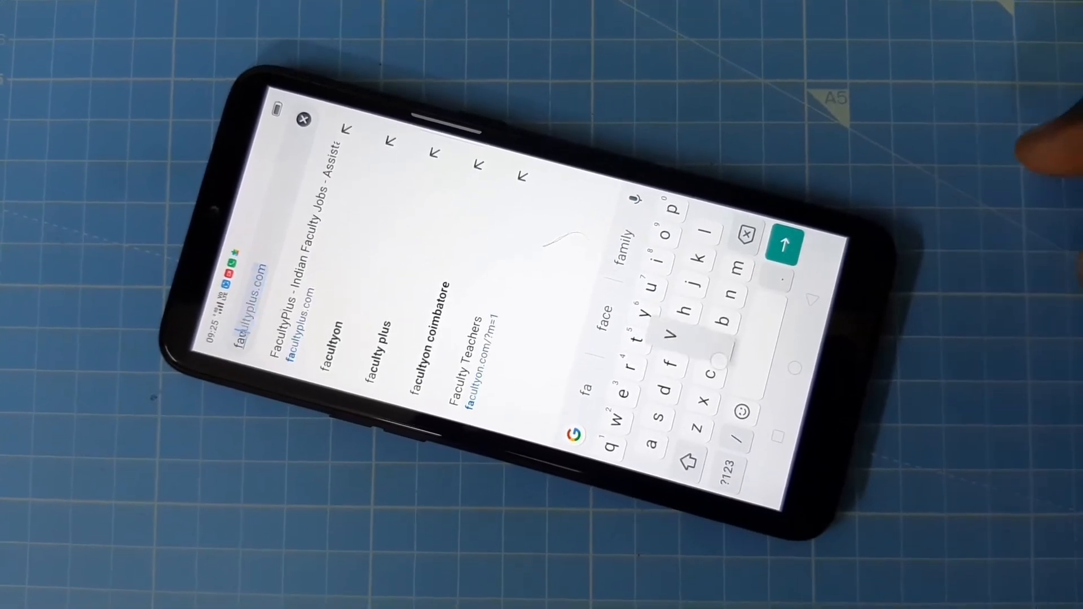
text(favi)
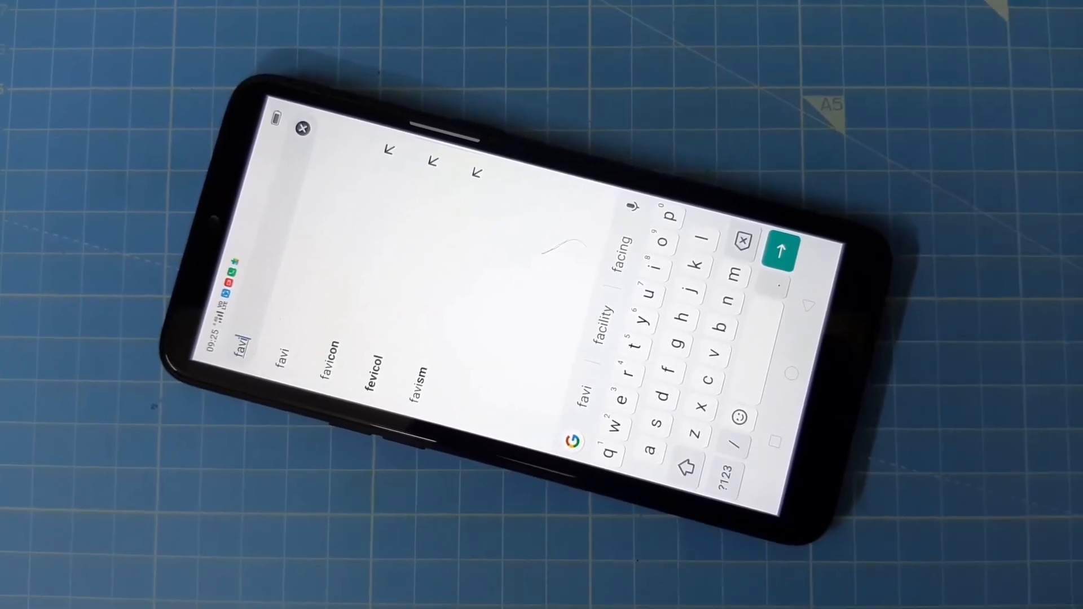